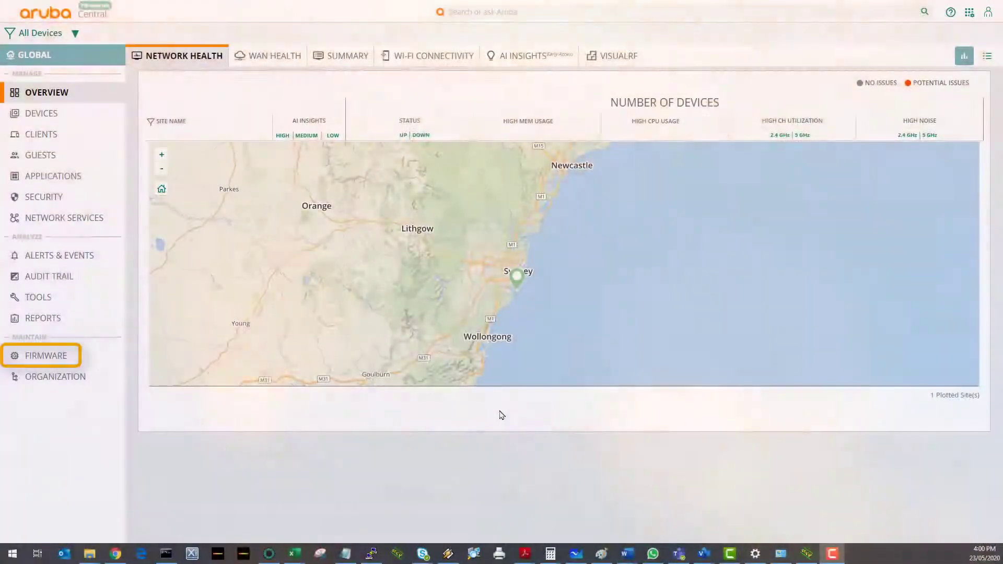
mouse_move(58, 358)
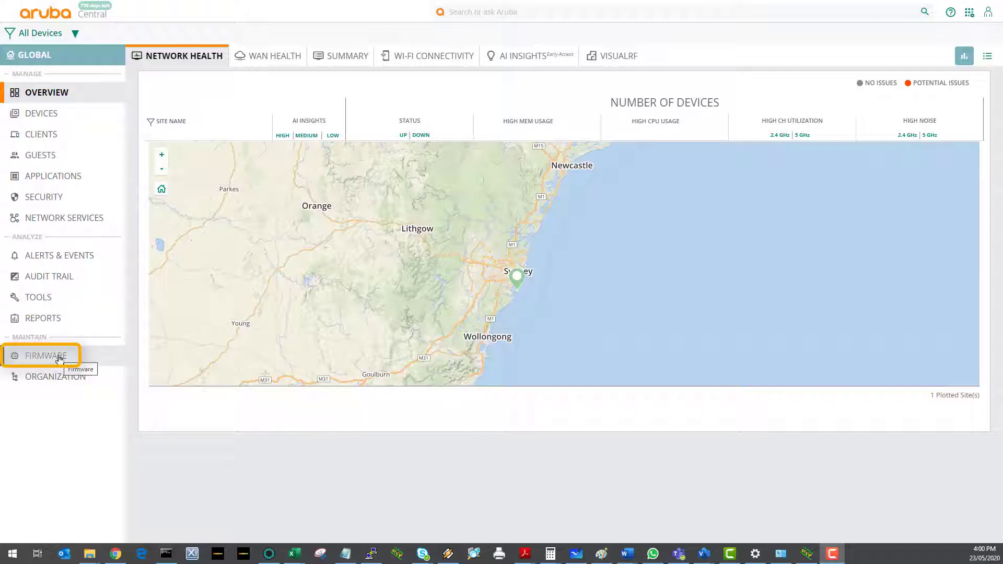
Open the Firmware page under Maintain to view access point firmware versions and compliance
left_click(45, 355)
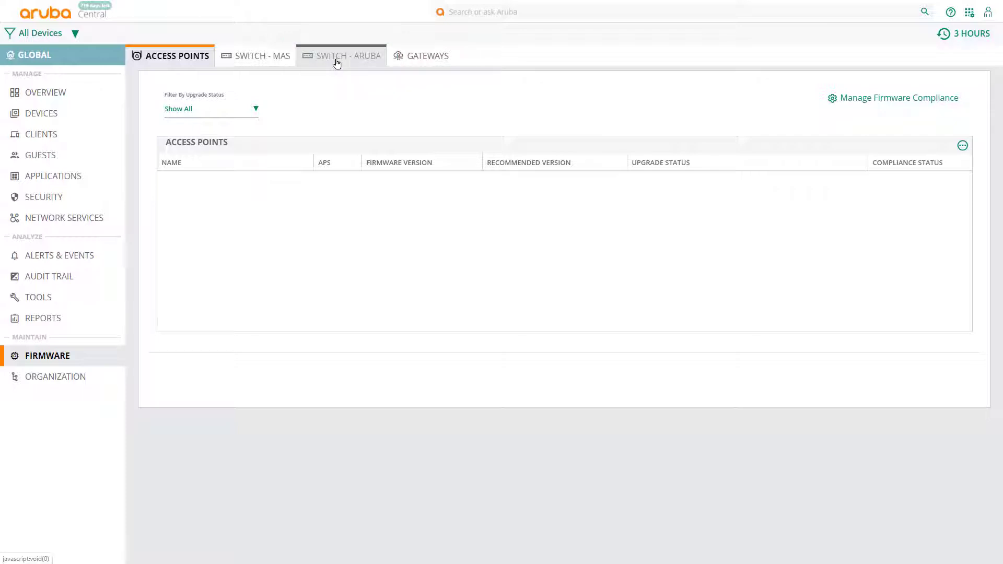
Show the Aruba switches firmware list and select the Aruba-2930F-8G-PoEP-2SFPP switch
left_click(347, 56)
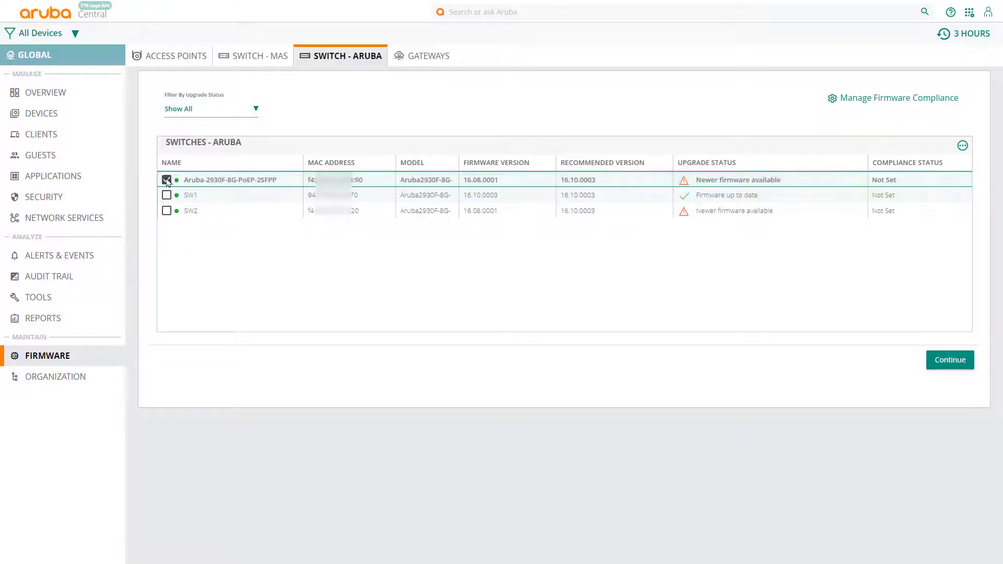
left_click(166, 179)
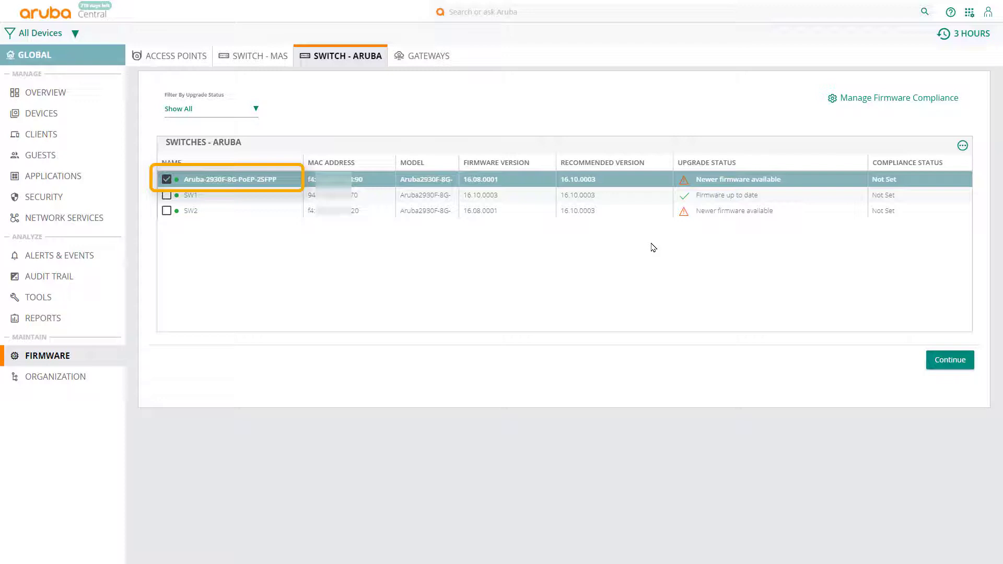
mouse_move(949, 359)
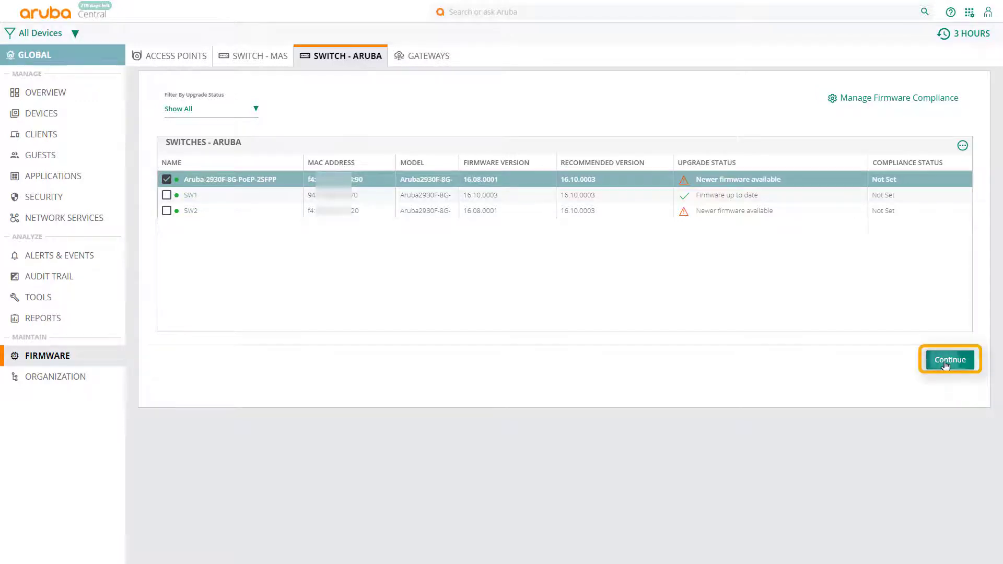
Upgrade the selected switch to the non-recommended firmware version 16.08.0012
left_click(949, 360)
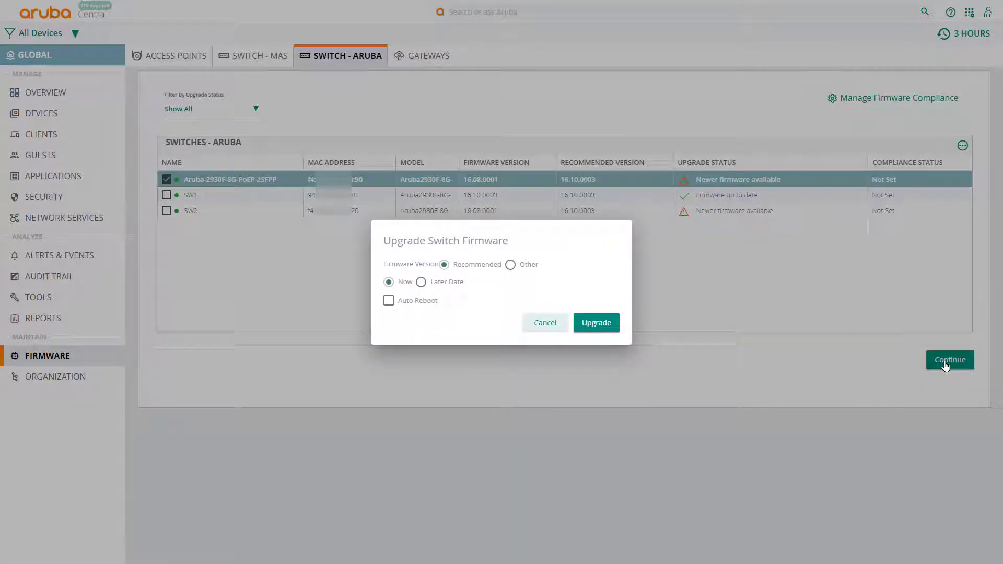
left_click(470, 264)
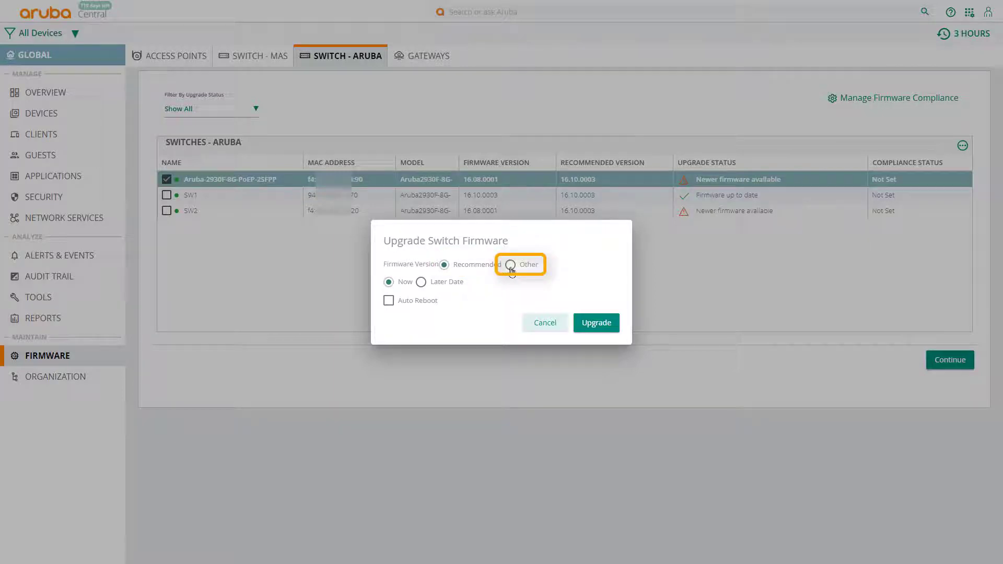
left_click(510, 264)
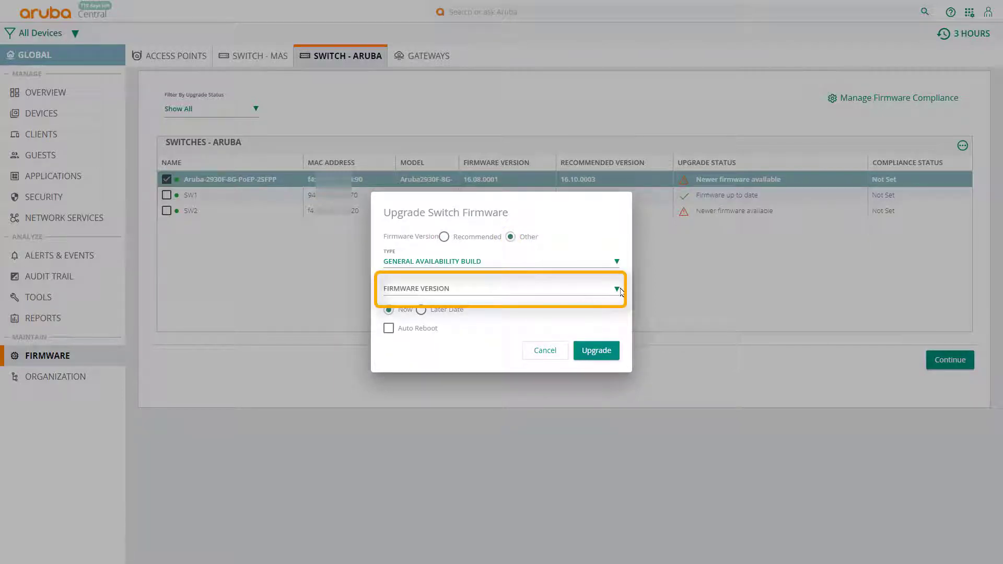
left_click(501, 288)
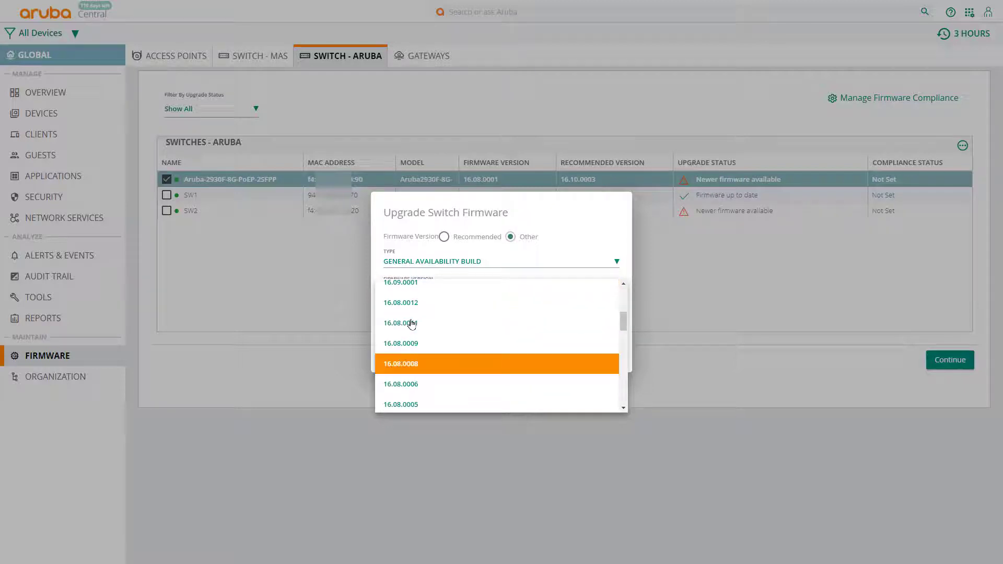
left_click(401, 302)
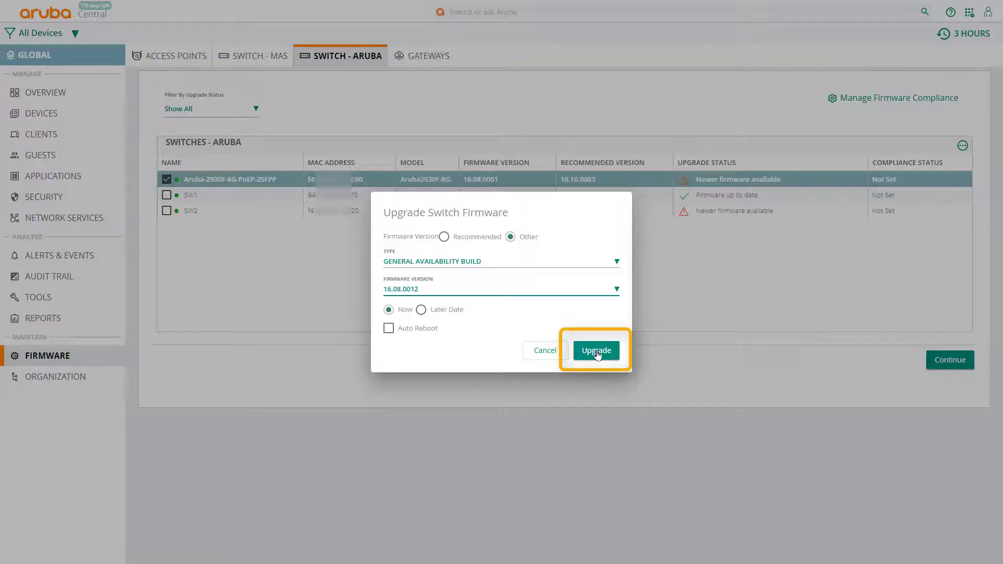
left_click(596, 350)
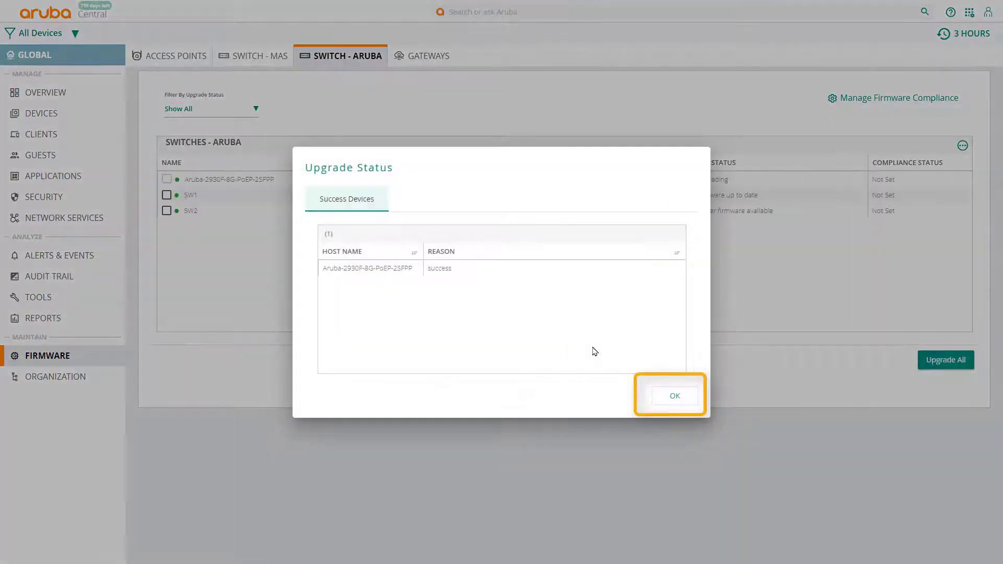
Dismiss the upgrade status report and reboot the Aruba-2930F switch onto 16.08.0012
left_click(673, 396)
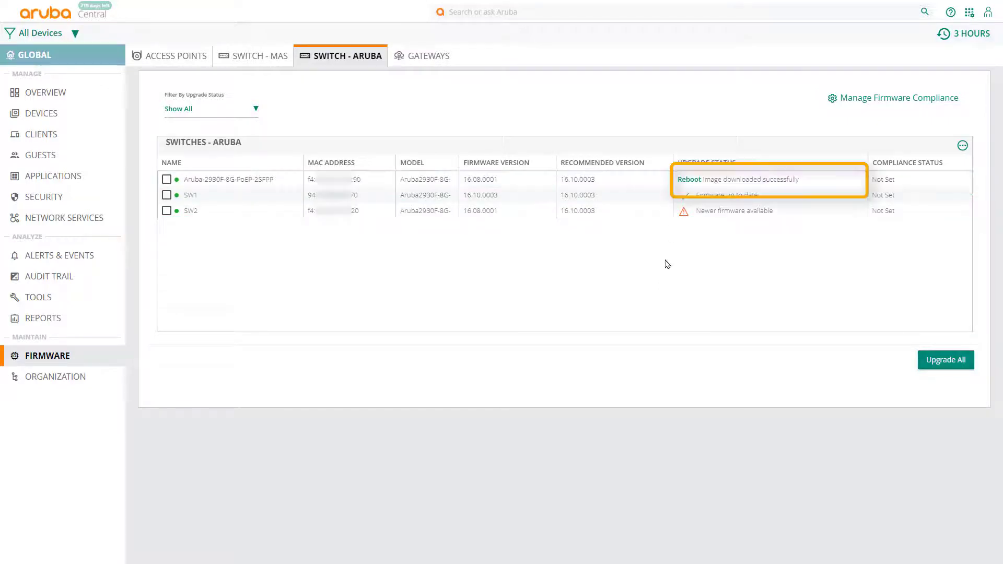
mouse_move(663, 263)
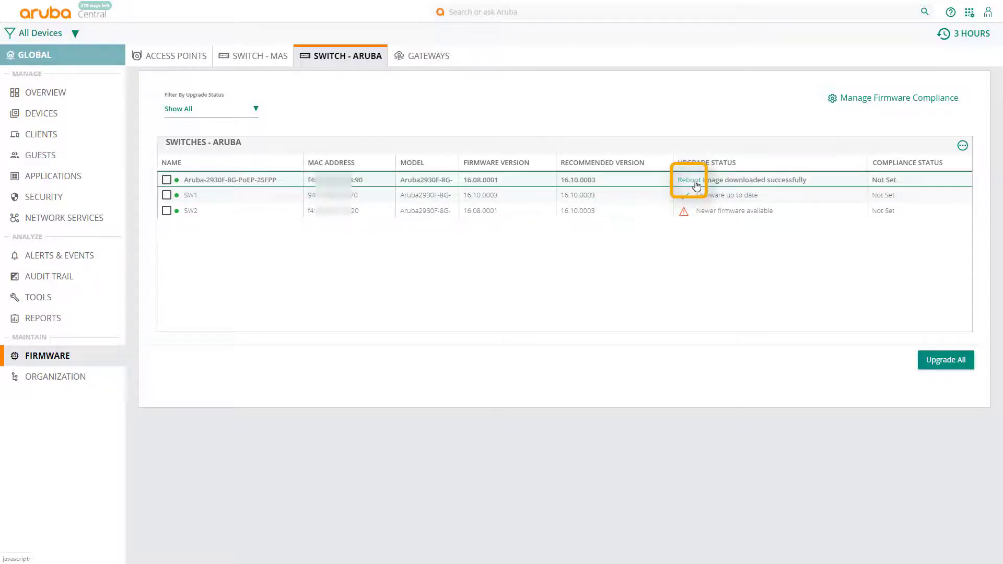
left_click(689, 180)
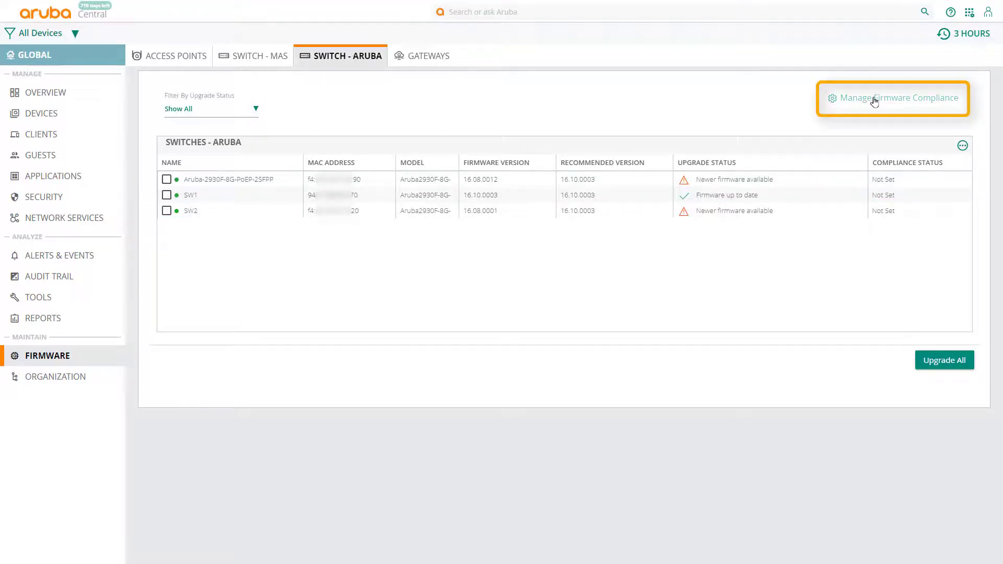
Save a Lab group compliance policy for firmware 16.10.0003, upgrade, and reboot SW2
left_click(893, 97)
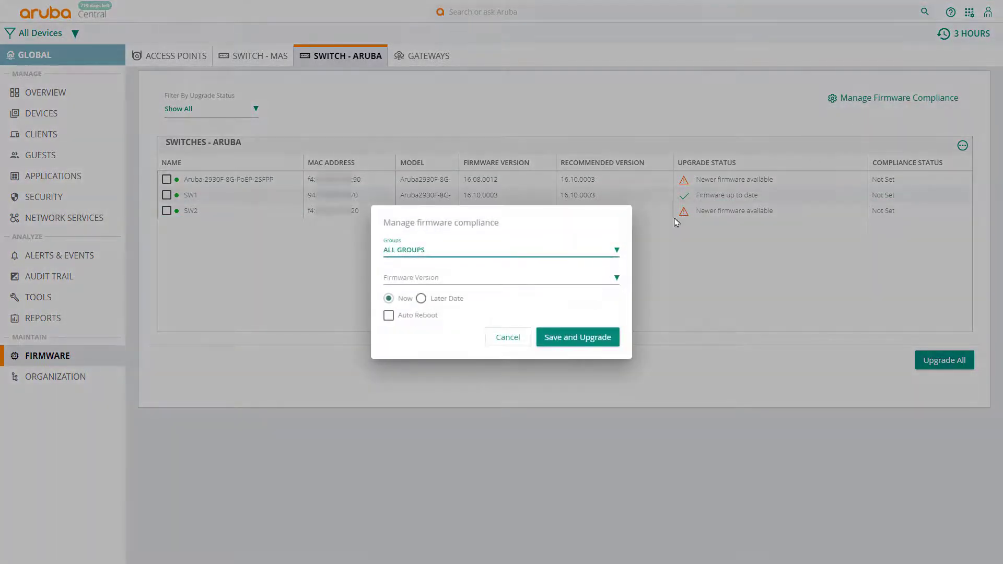
left_click(501, 249)
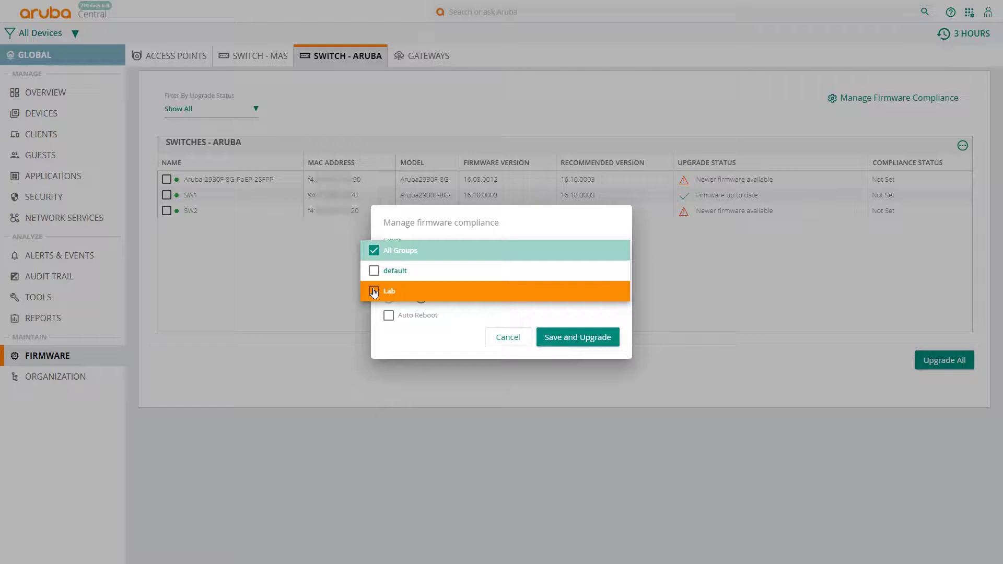
left_click(374, 291)
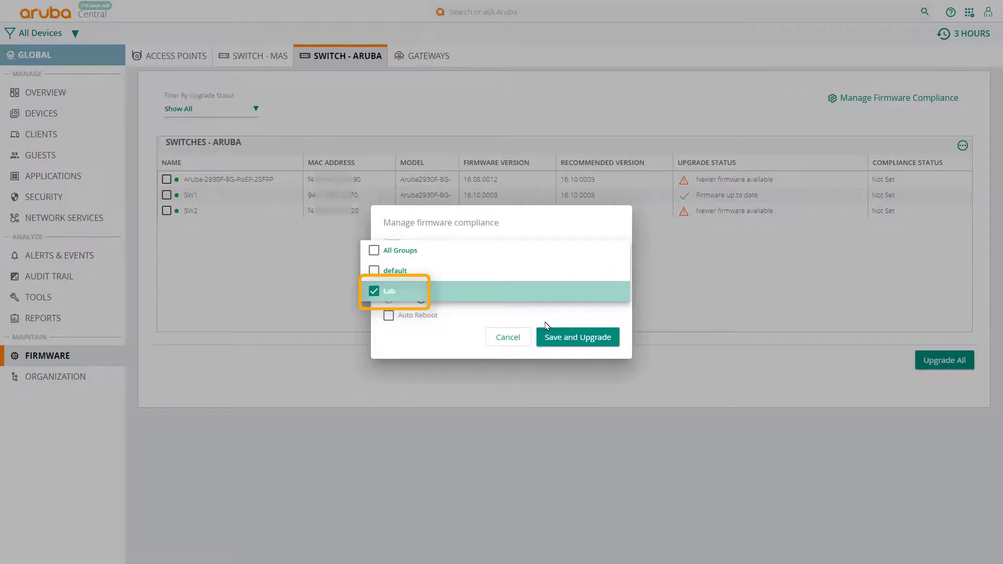
left_click(391, 291)
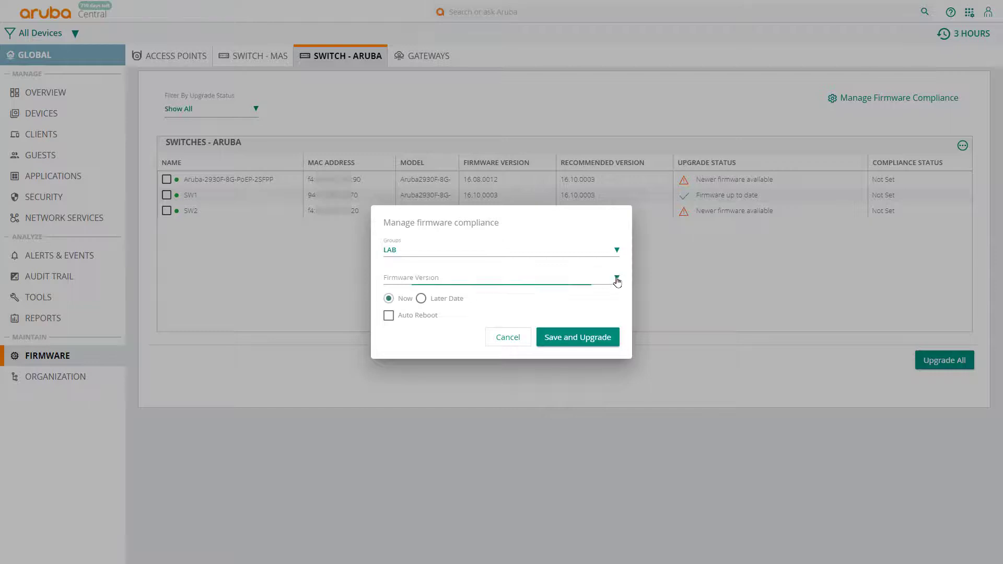
left_click(615, 280)
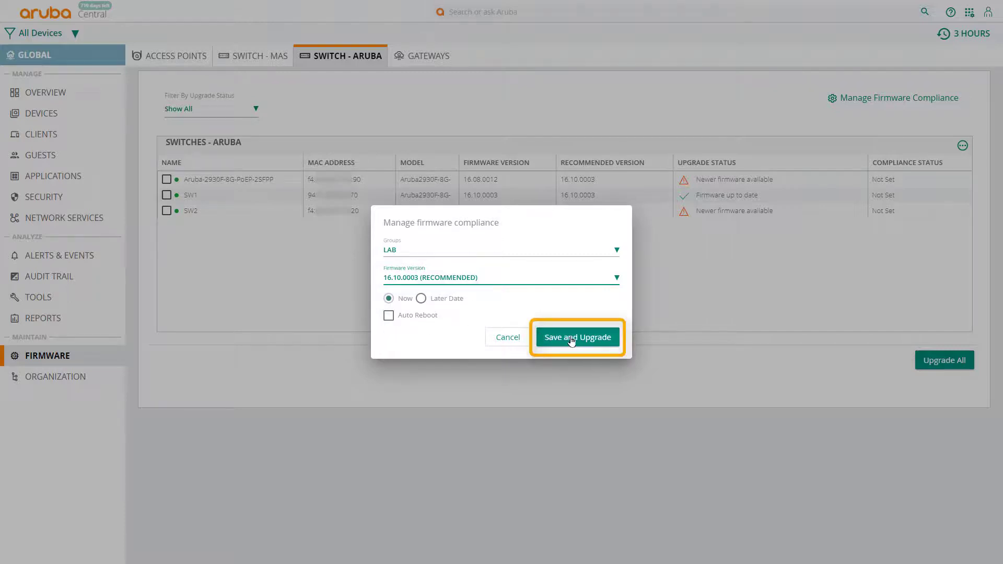
left_click(577, 337)
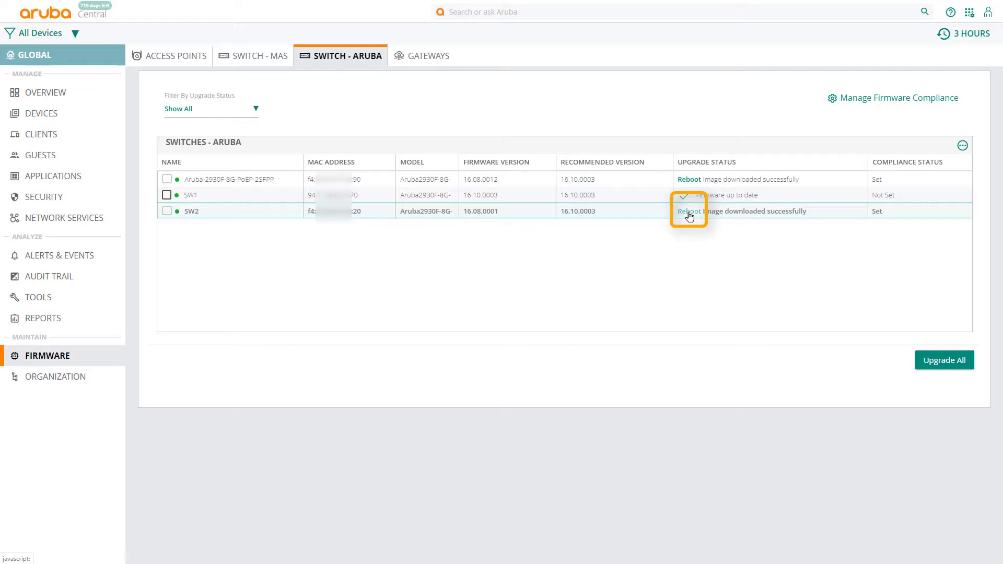
left_click(687, 211)
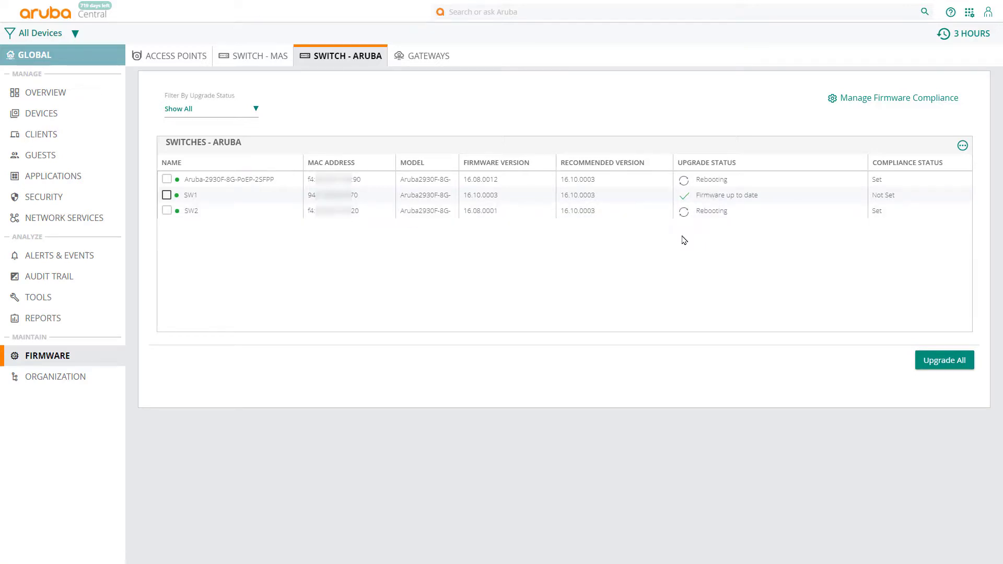